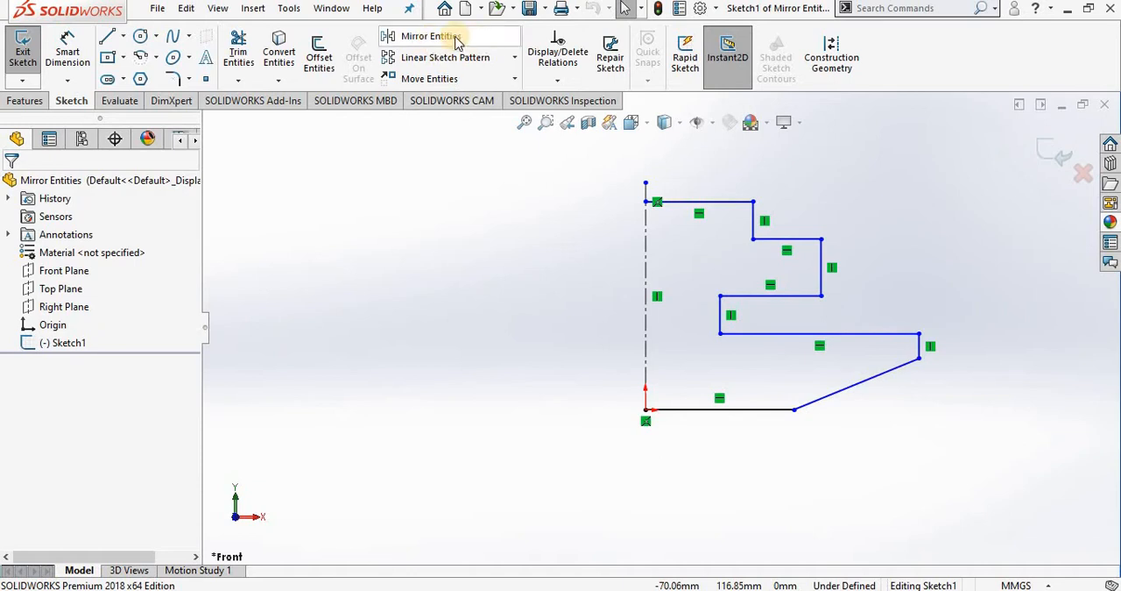
{"action": "mouse_move", "coordinate": [429, 36]}
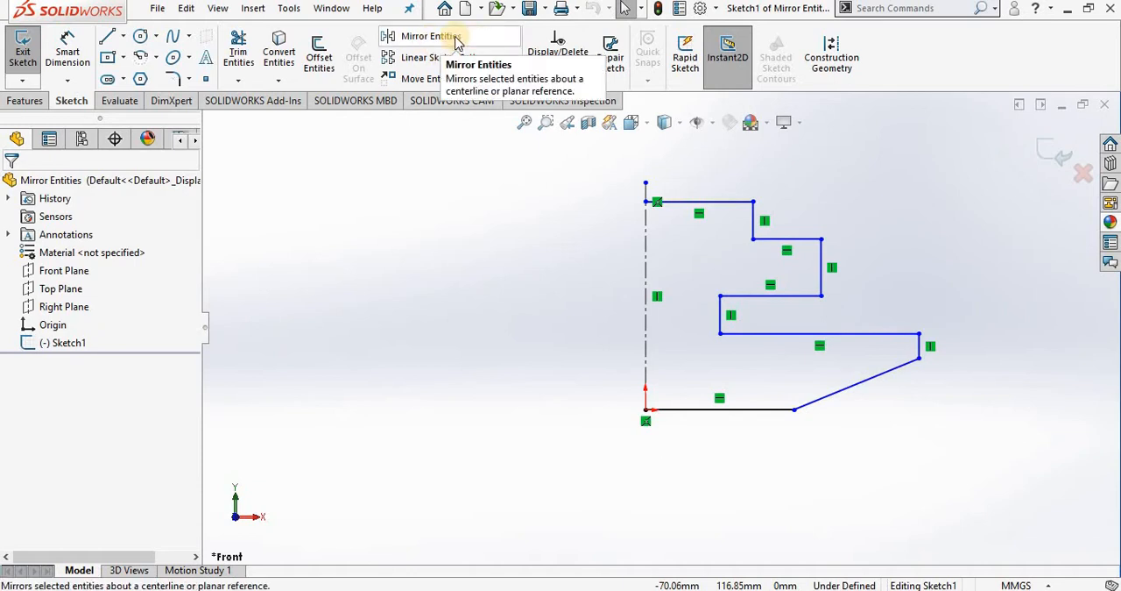
{"action": "mouse_move", "coordinate": [649, 254]}
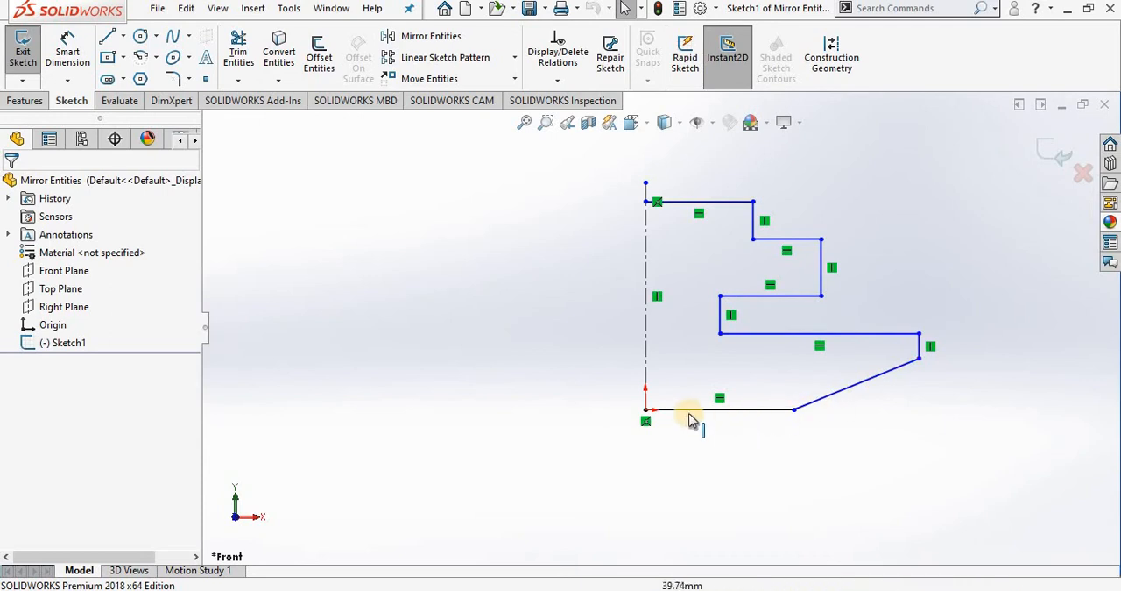
Step: Start Mirror Entities with the ten half-profile lines (Line2–Line11) to mirror
{"action": "left_click", "coordinate": [718, 409]}
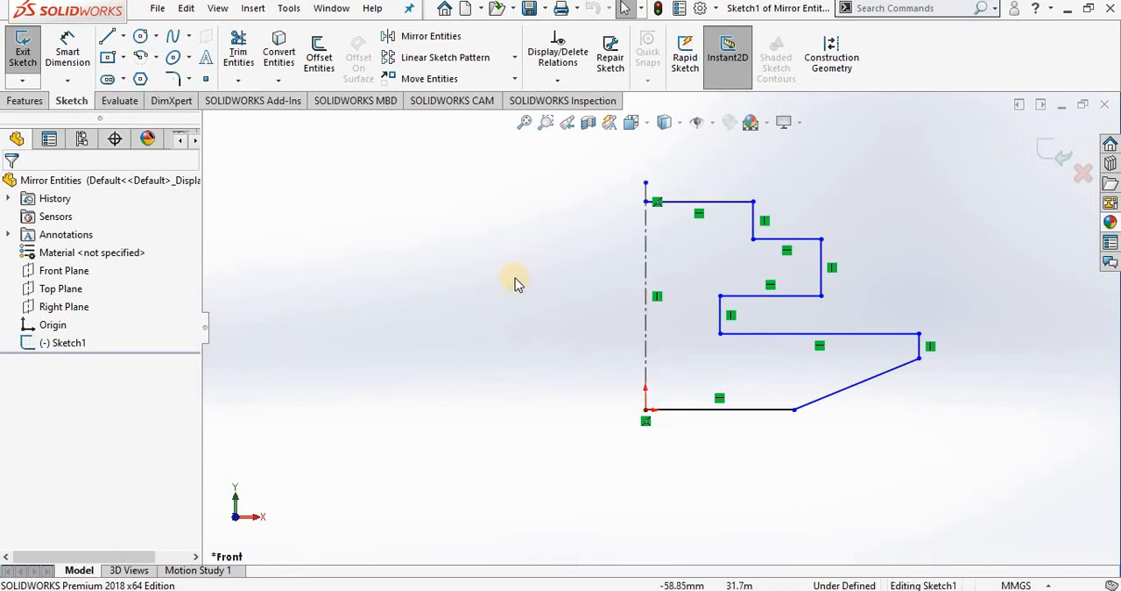
{"action": "mouse_move", "coordinate": [530, 293]}
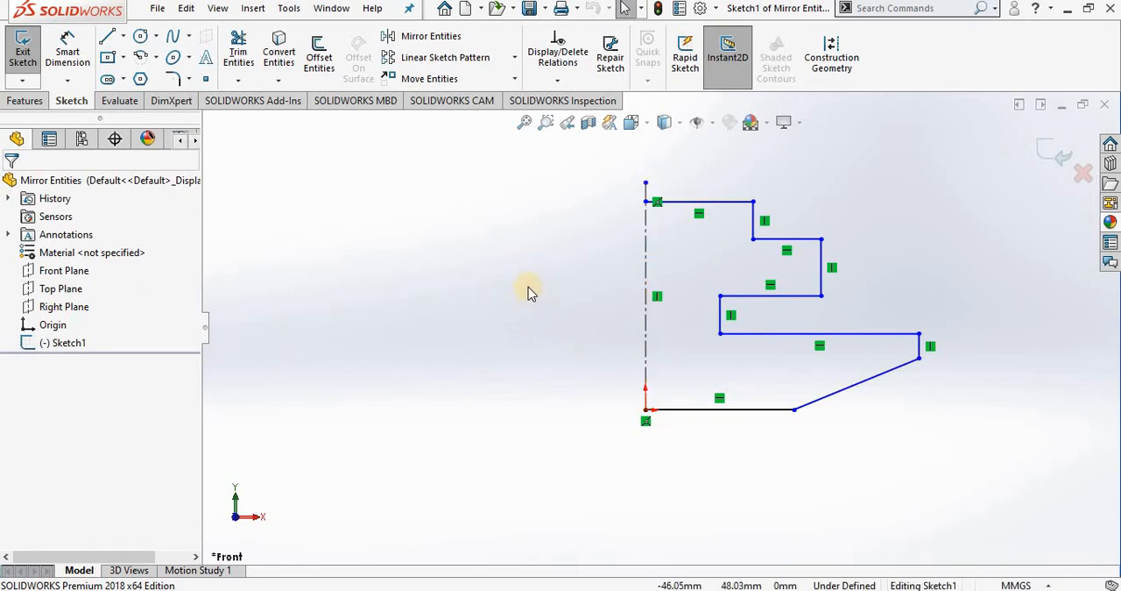
{"action": "mouse_move", "coordinate": [429, 78]}
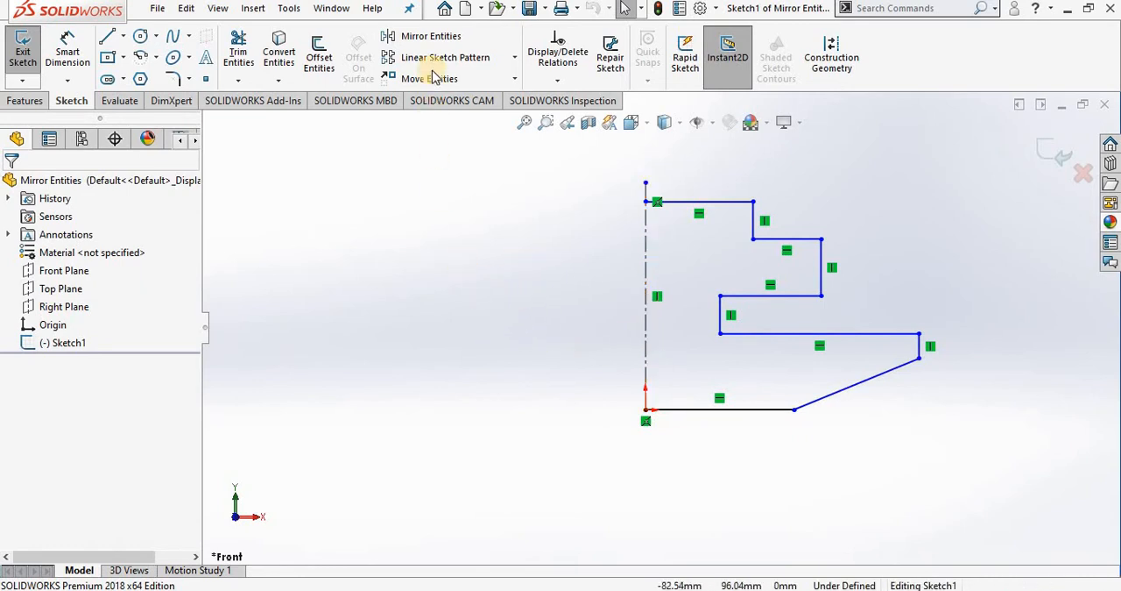
{"action": "left_click", "coordinate": [431, 36]}
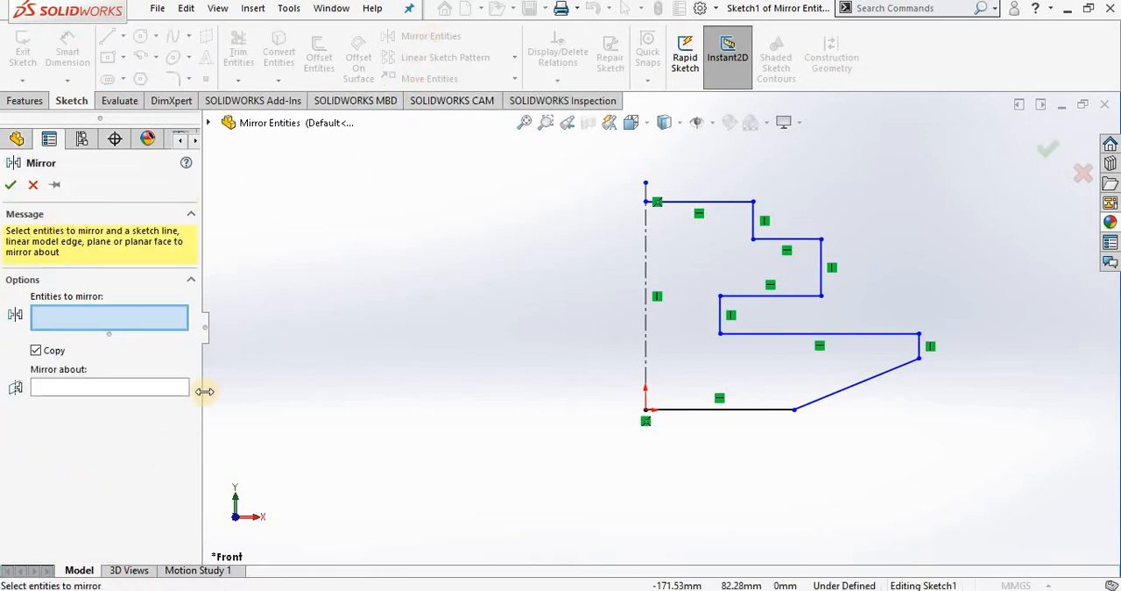
{"action": "mouse_move", "coordinate": [162, 224]}
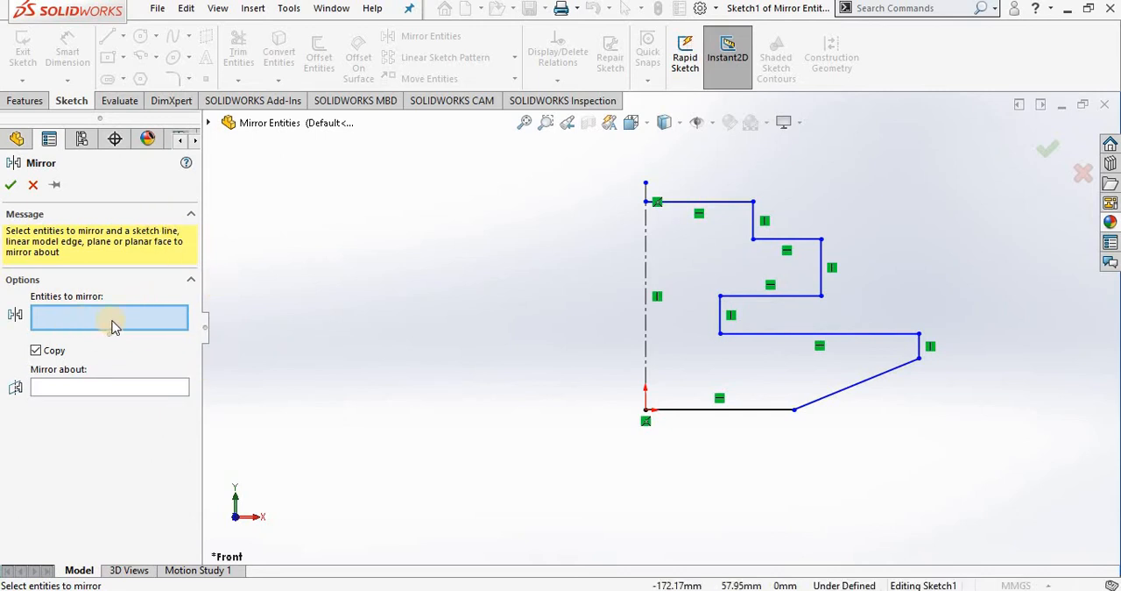
{"action": "mouse_move", "coordinate": [96, 324]}
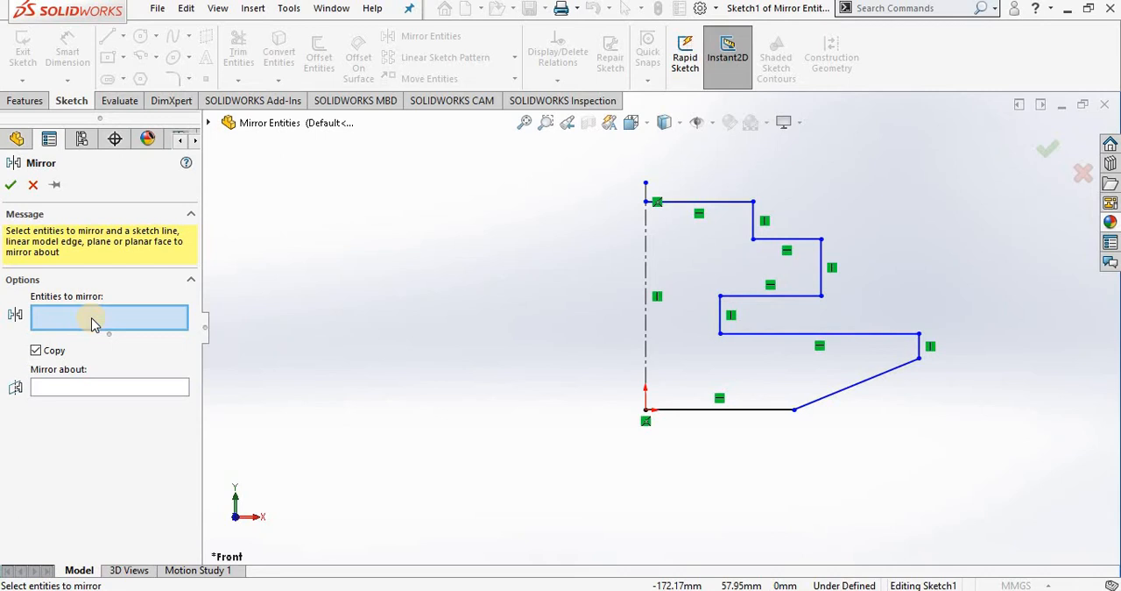
{"action": "mouse_move", "coordinate": [953, 145]}
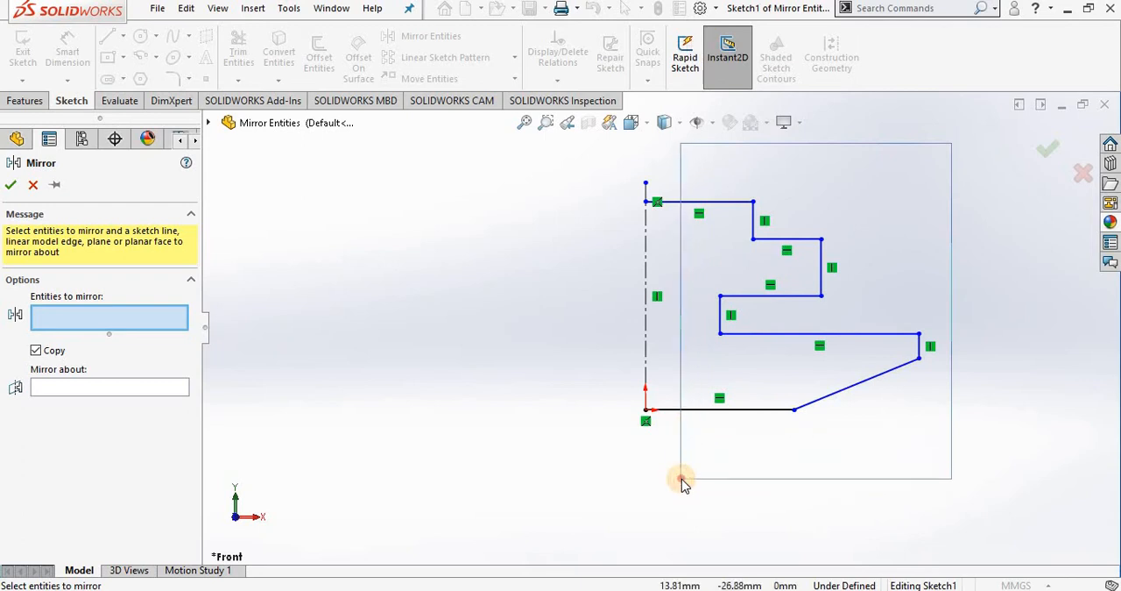
{"action": "mouse_move", "coordinate": [682, 488]}
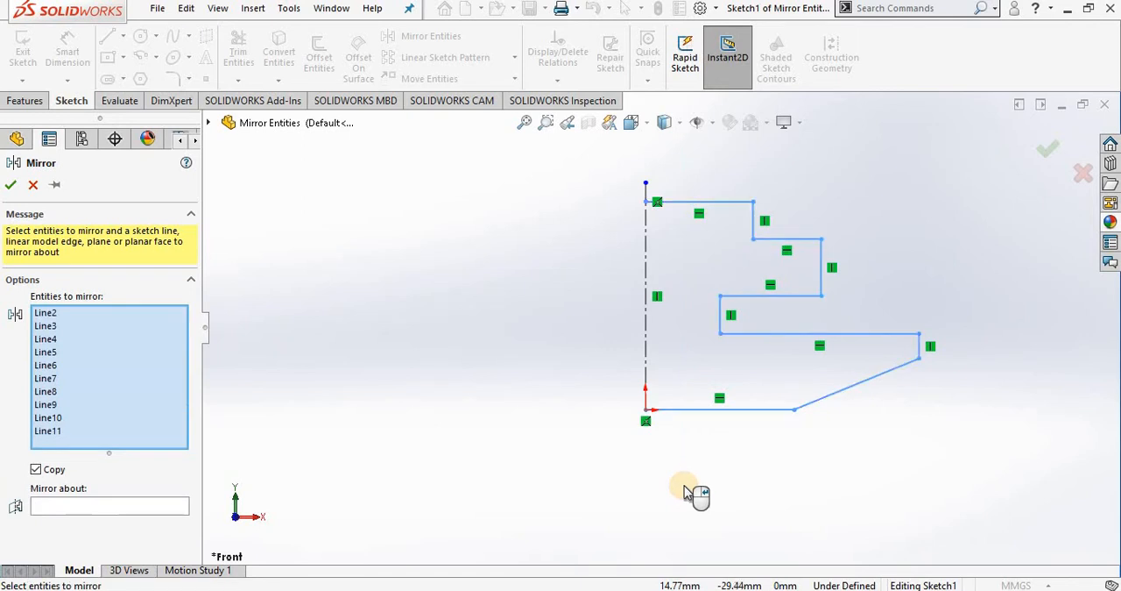
{"action": "mouse_move", "coordinate": [99, 359]}
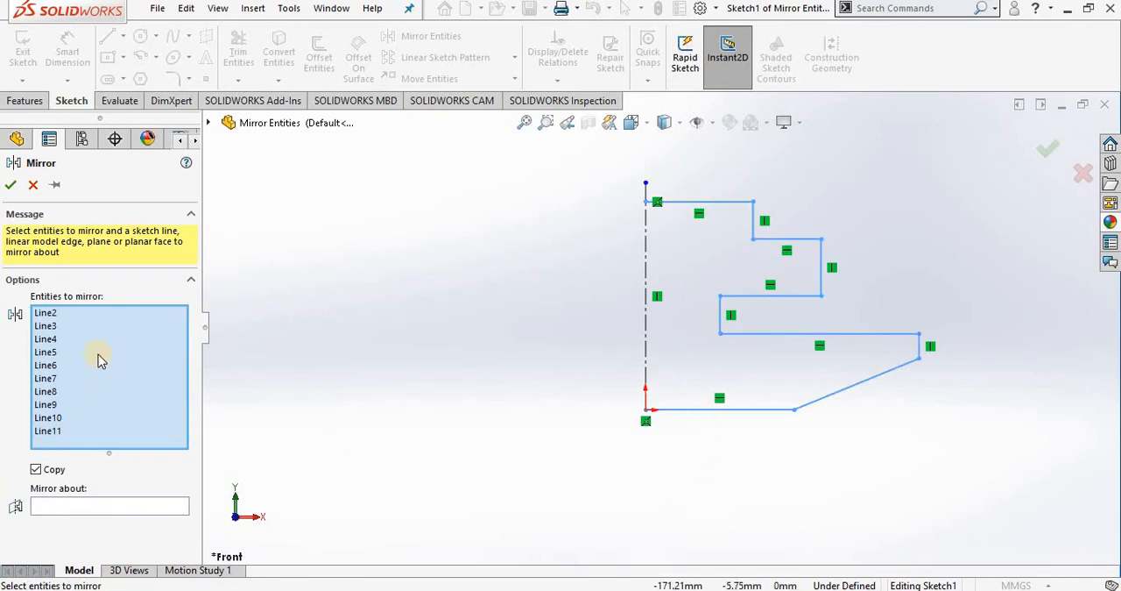
{"action": "mouse_move", "coordinate": [99, 400]}
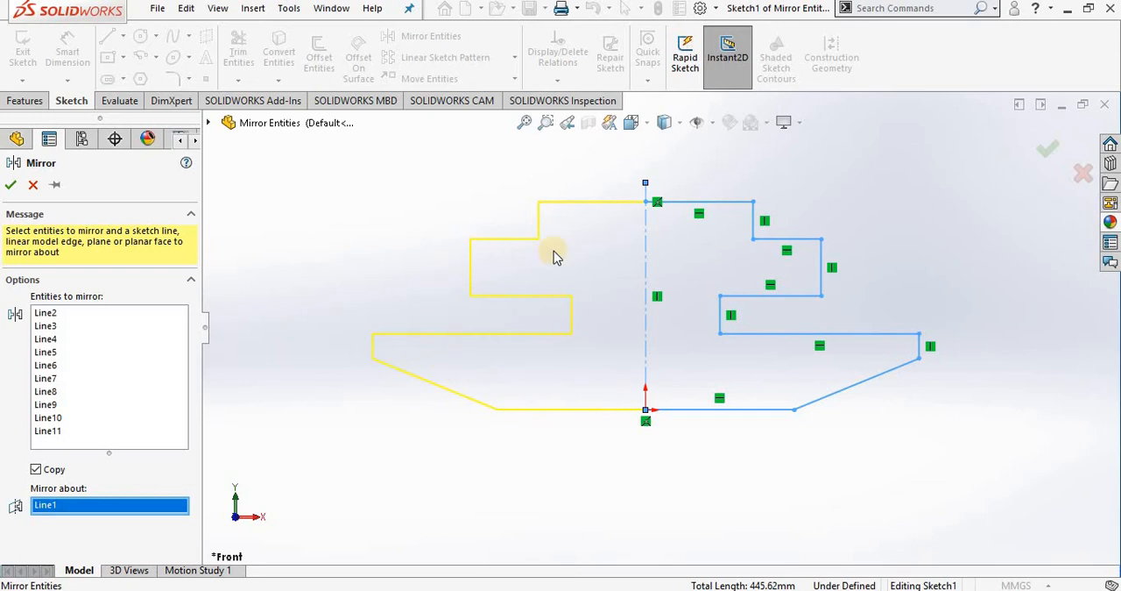
{"action": "mouse_move", "coordinate": [602, 340]}
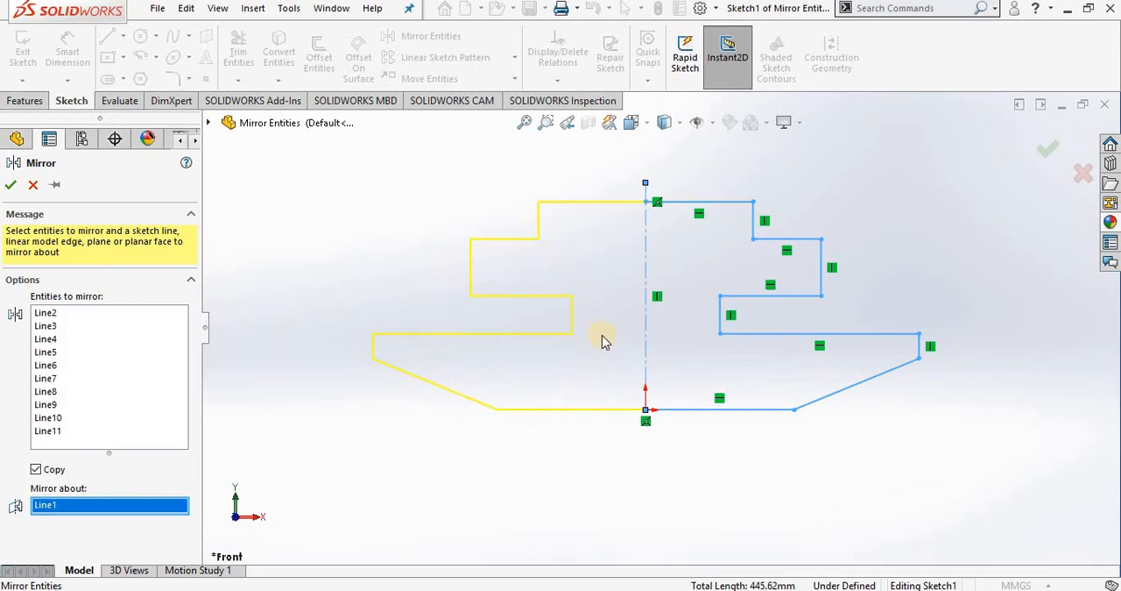
{"action": "mouse_move", "coordinate": [94, 246]}
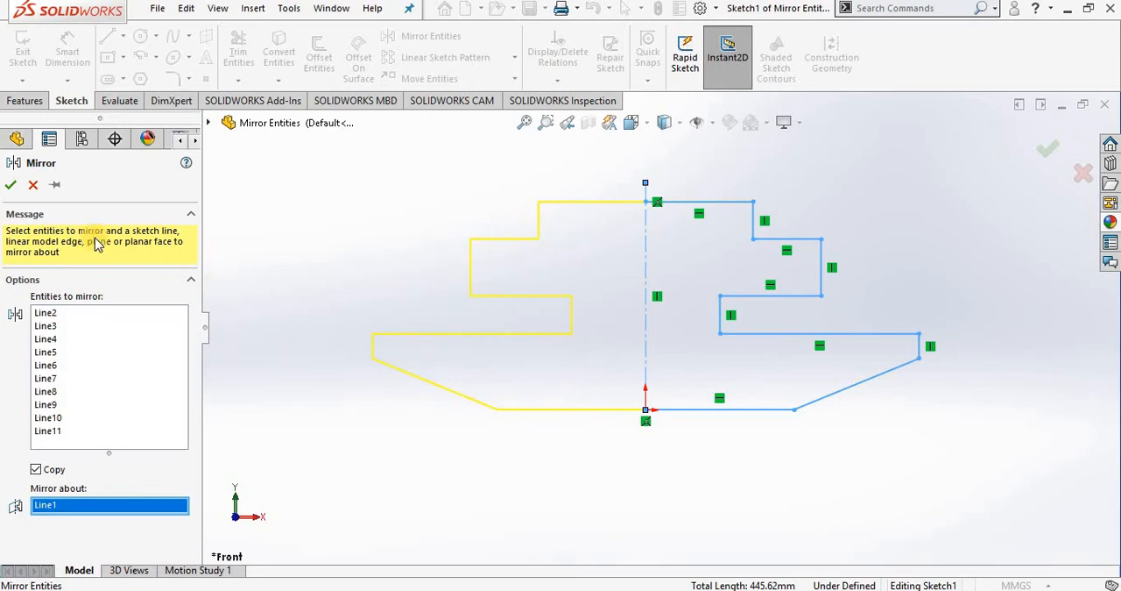
{"action": "mouse_move", "coordinate": [341, 204]}
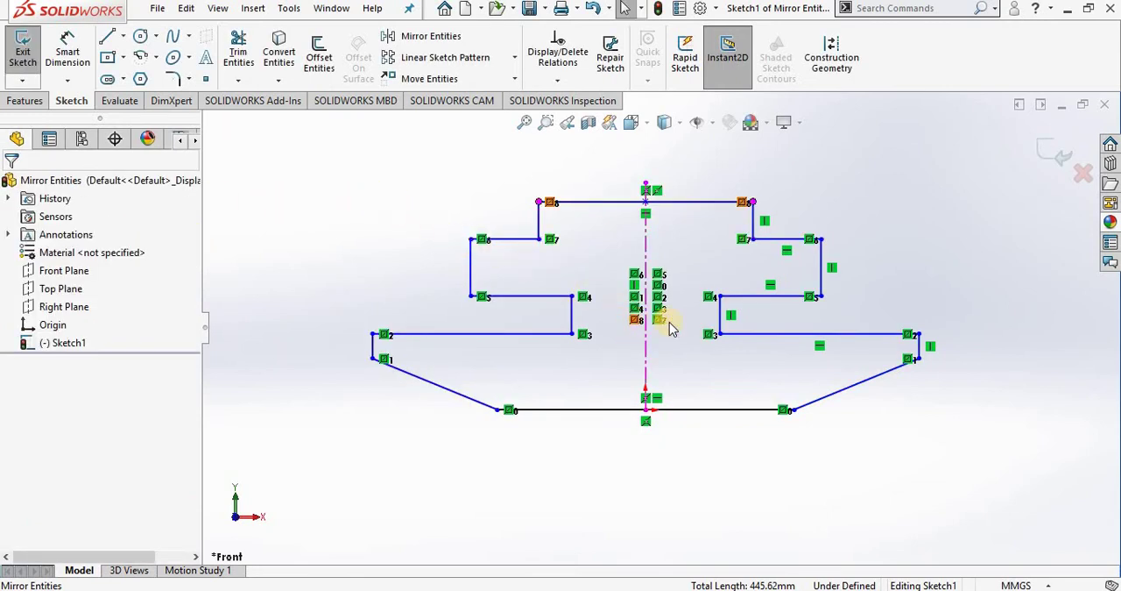
{"action": "mouse_move", "coordinate": [552, 241]}
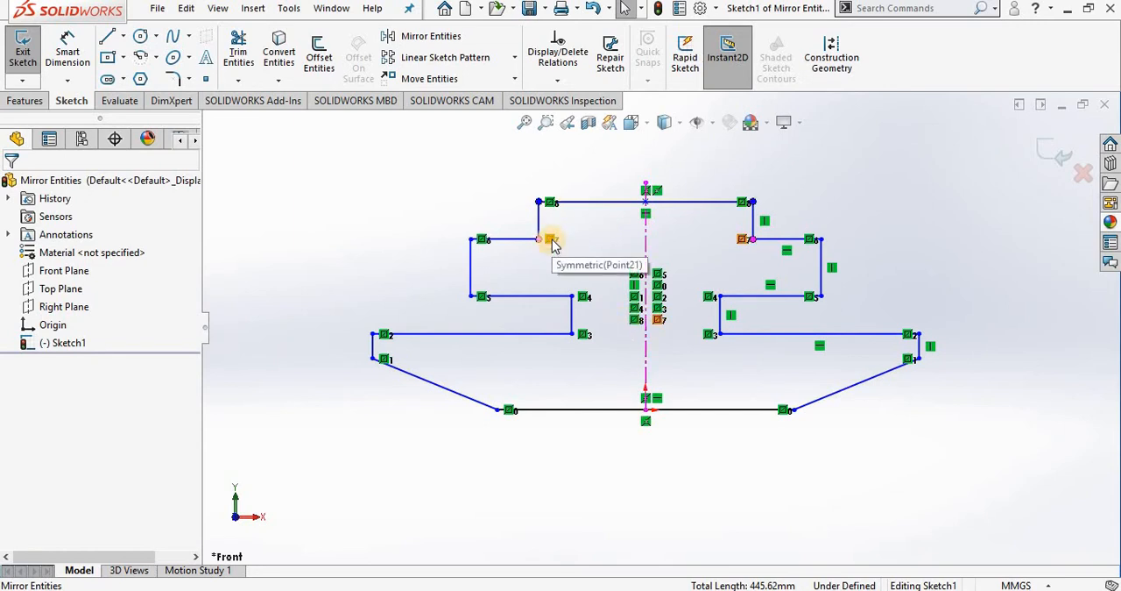
{"action": "mouse_move", "coordinate": [600, 263]}
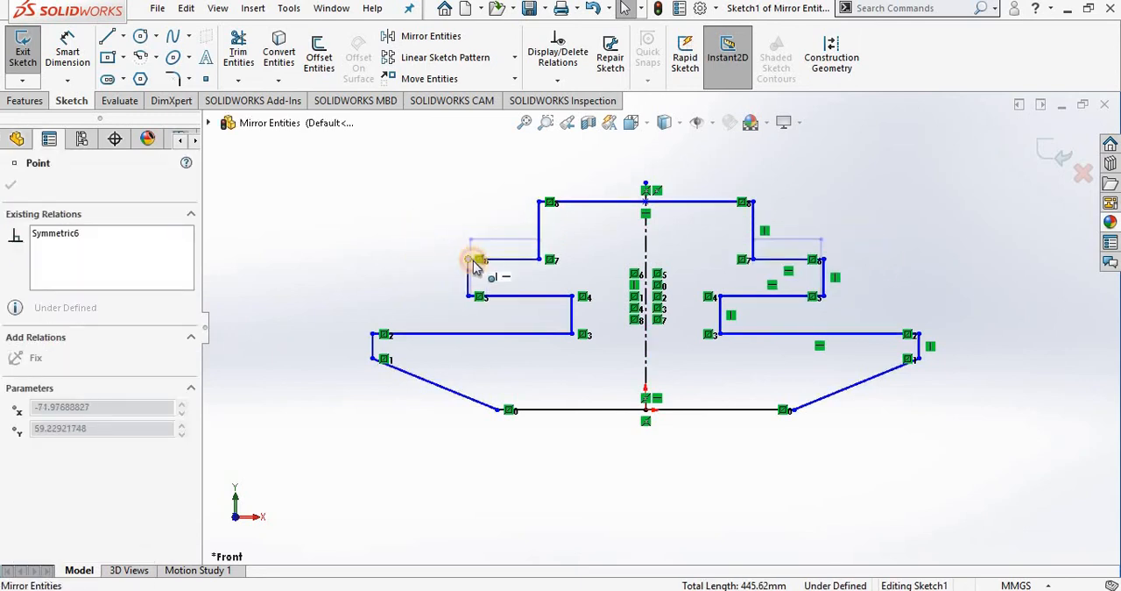
Step: Drag a profile vertex to check that its symmetric partner follows
{"action": "left_click_drag", "start_coordinate": [477, 262], "coordinate": [425, 254]}
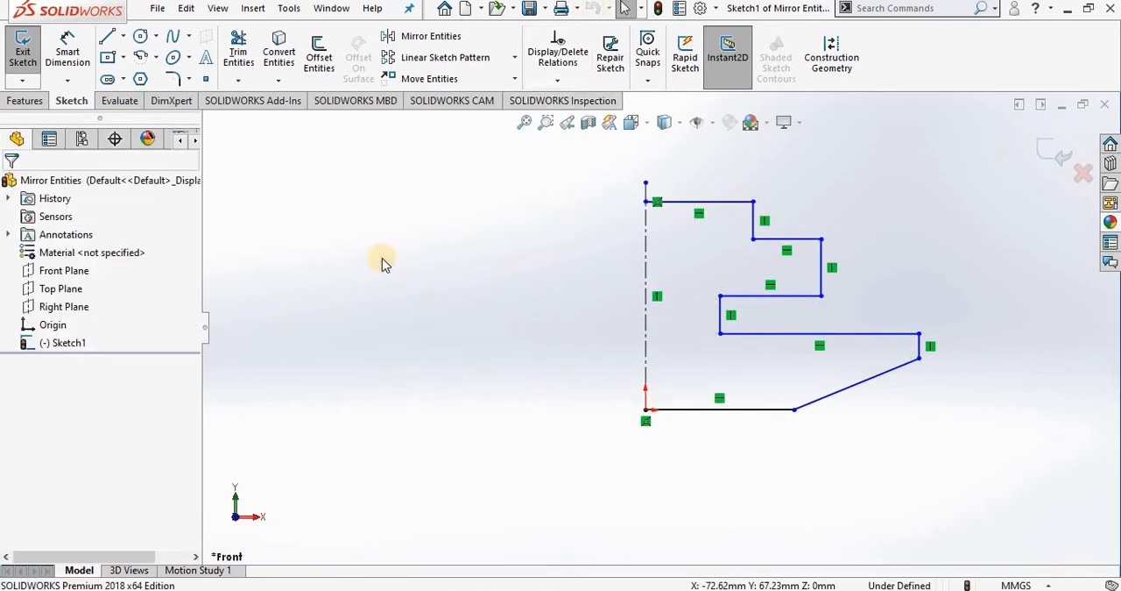
Step: Sketch a long diagonal line to the left of the half profile
{"action": "left_click", "coordinate": [108, 35]}
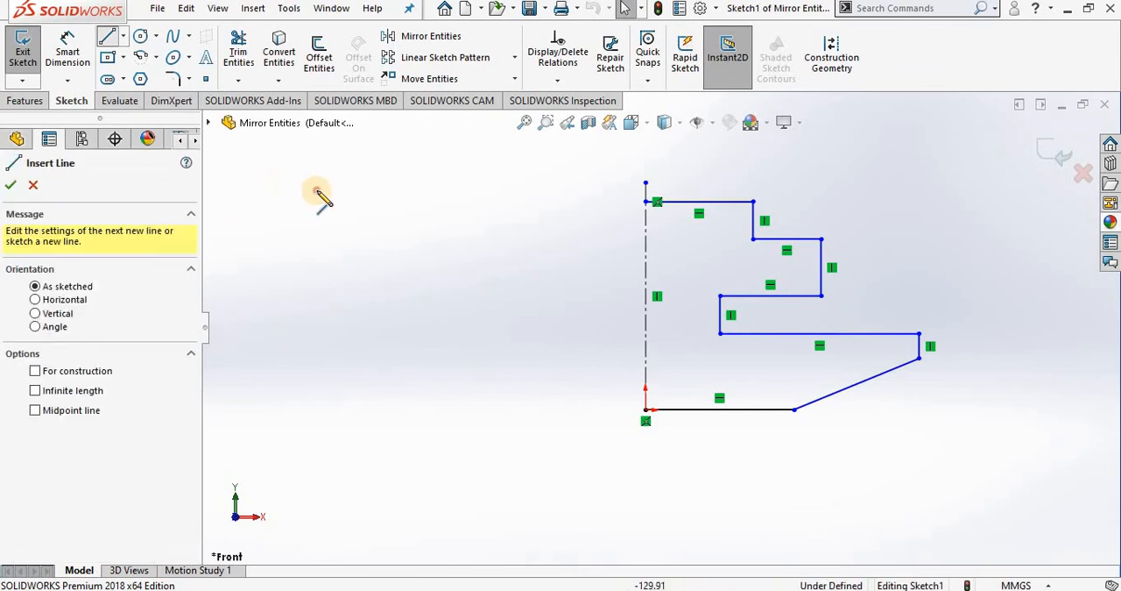
{"action": "left_click_drag", "start_coordinate": [316, 193], "coordinate": [513, 526]}
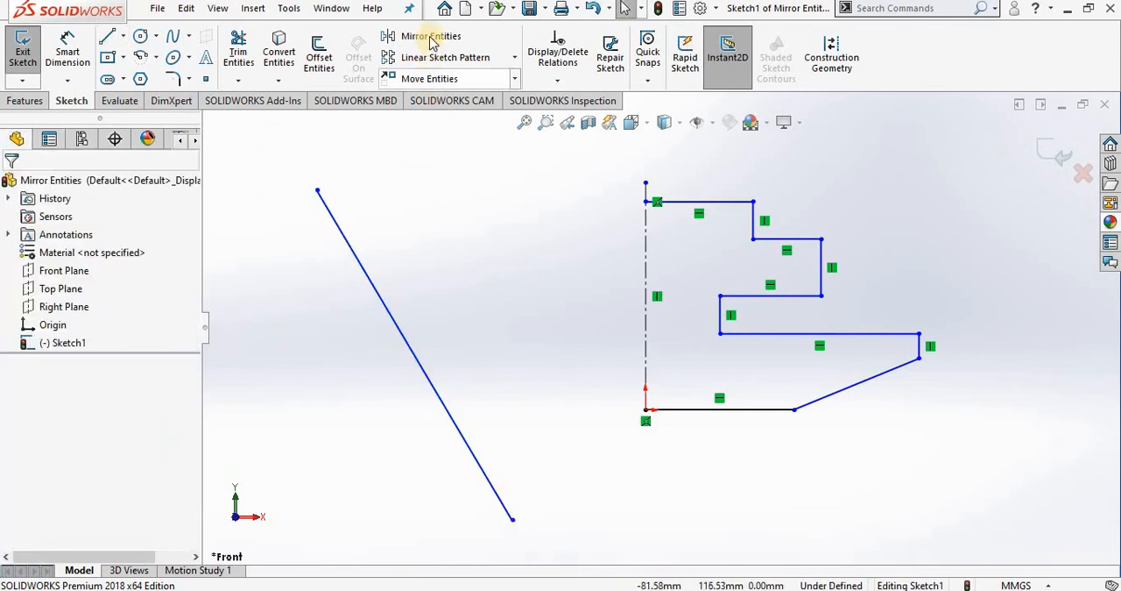
Step: Mirror Line2–Line11 about the diagonal line to create a tilted reflected copy
{"action": "left_click", "coordinate": [430, 36]}
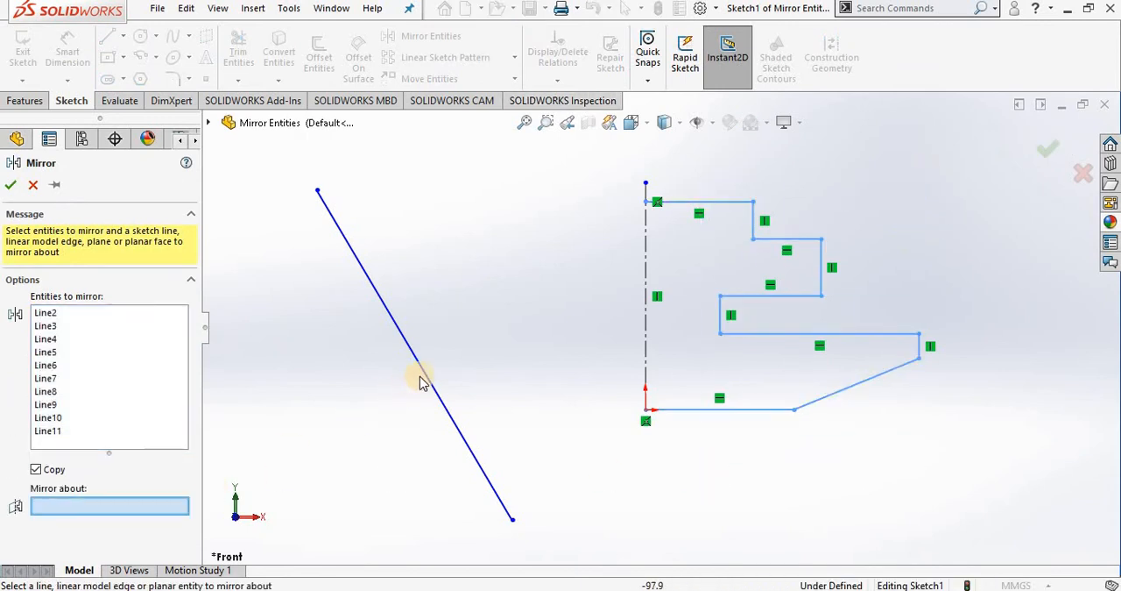
{"action": "left_click", "coordinate": [420, 386]}
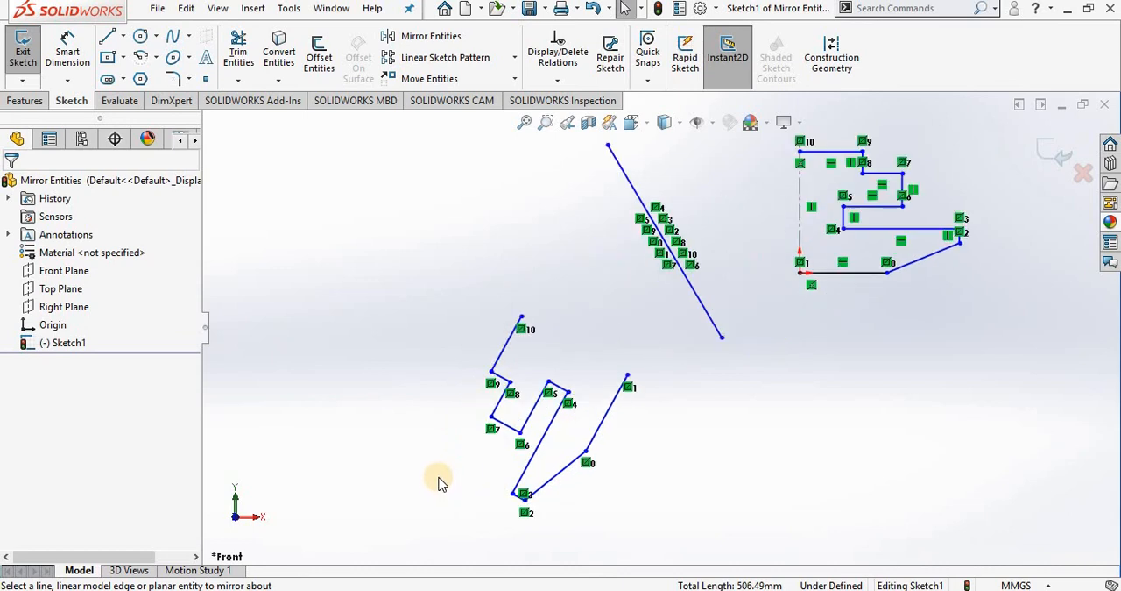
{"action": "mouse_move", "coordinate": [440, 467]}
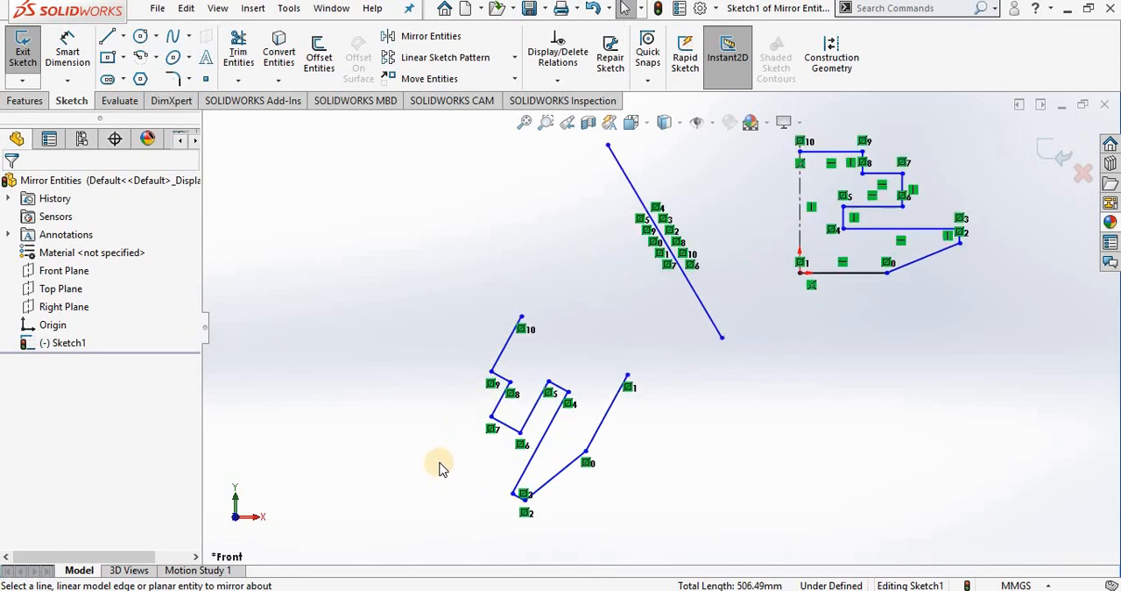